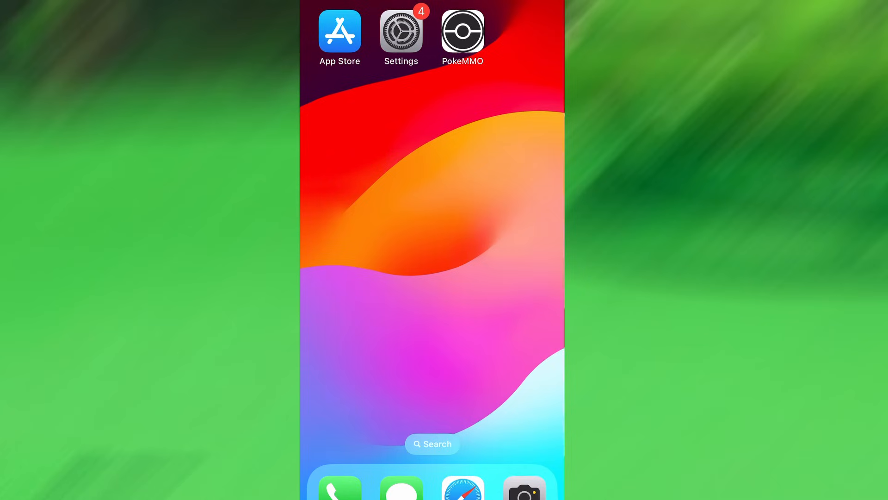
Step: Open Settings and view Background App Refresh, set to Wi-Fi & Mobile Data
click(401, 31)
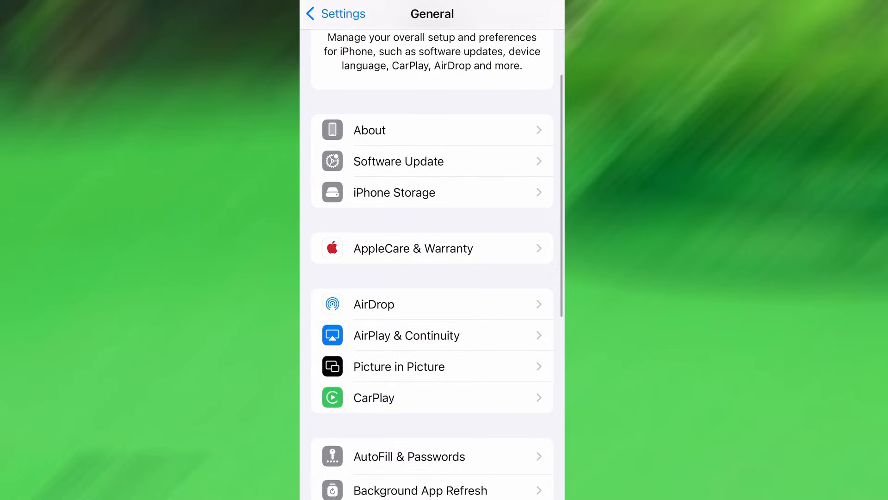
click(419, 490)
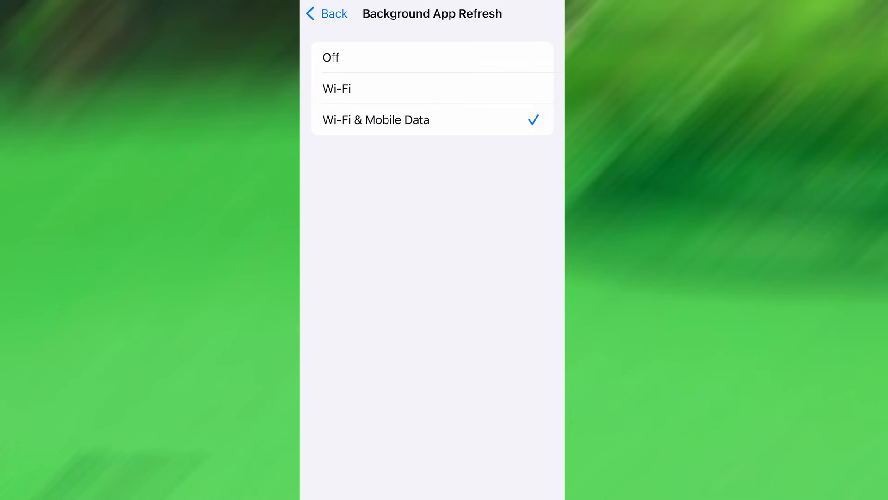
click(326, 13)
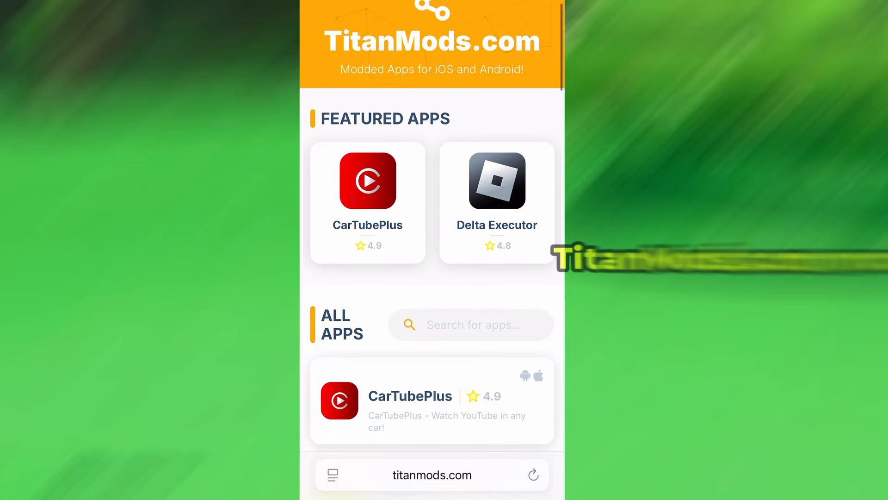
Step: Search the All Apps list for "Pokemm" to bring up the PokeMMO result
scroll(down, 3)
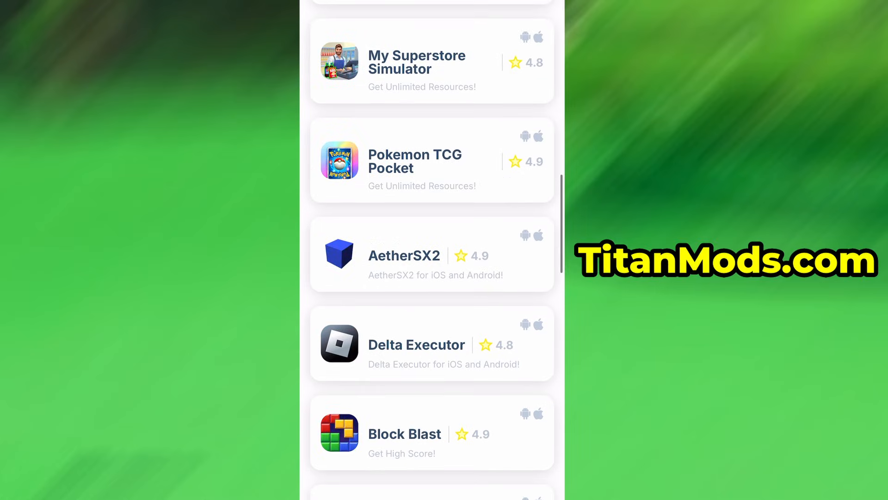
scroll(up, 3)
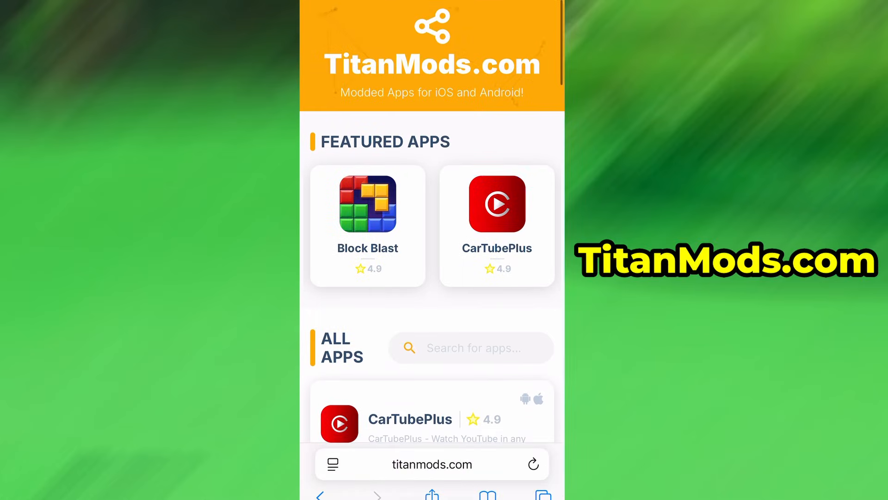
text(Poke)
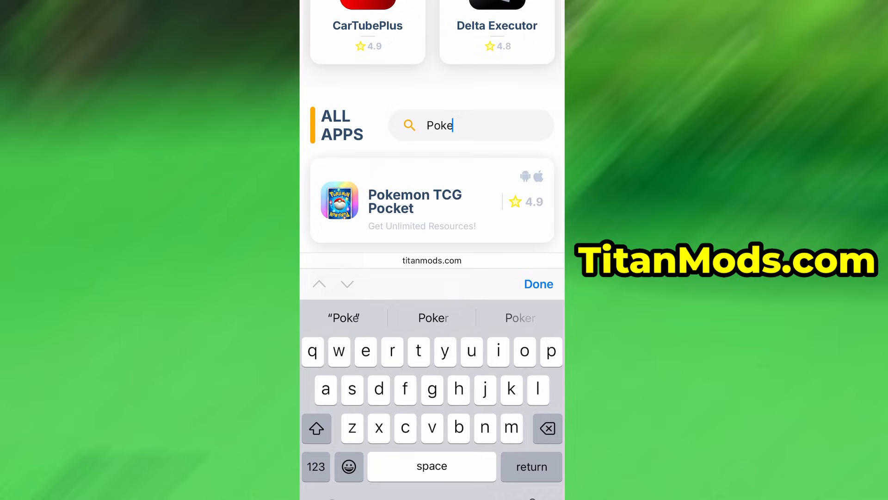
text(m)
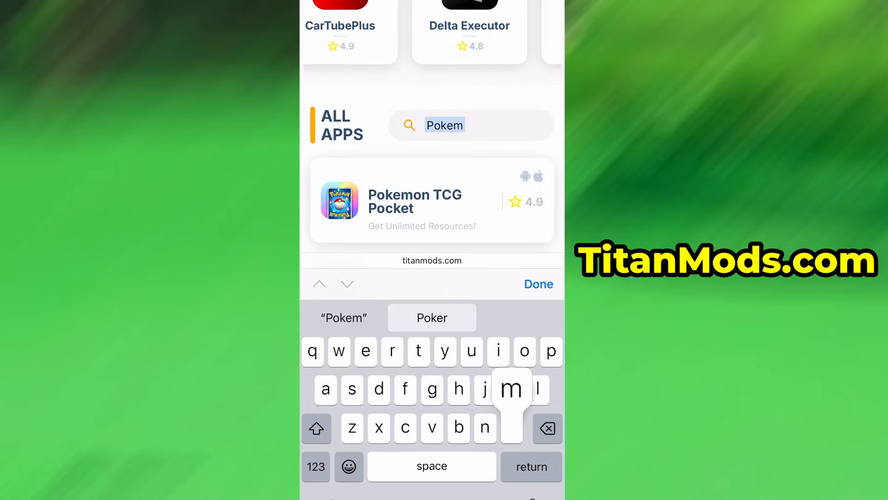
text(m)
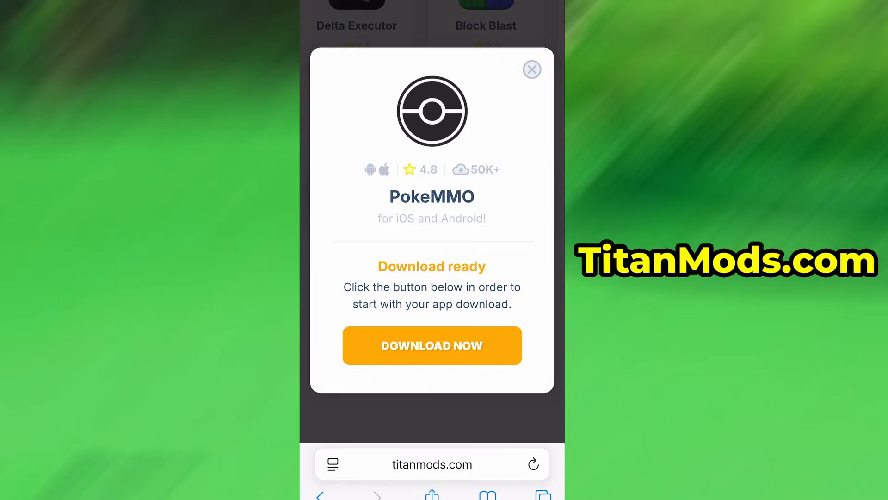
Step: Choose DOWNLOAD NOW for PokeMMO and proceed to the Processing screen
click(432, 345)
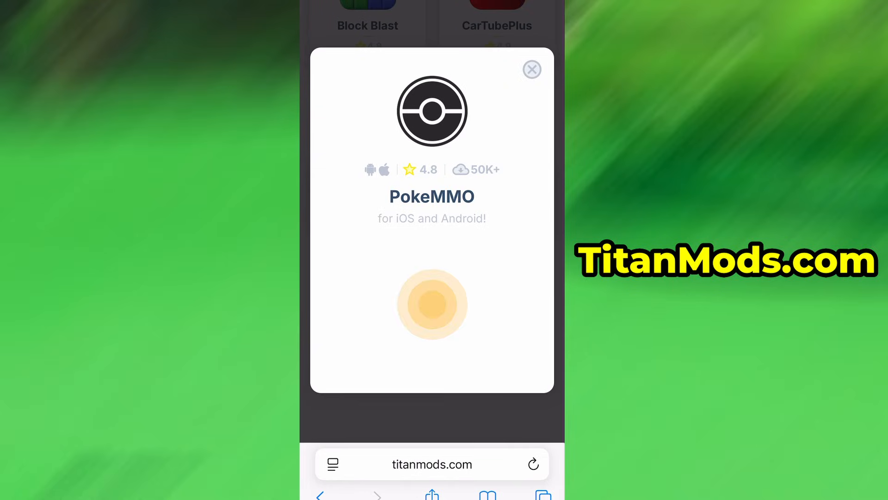
click(431, 305)
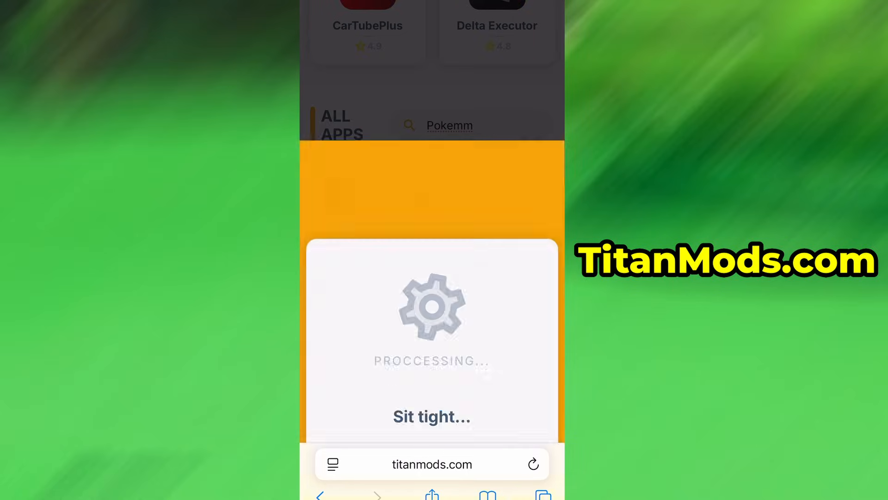